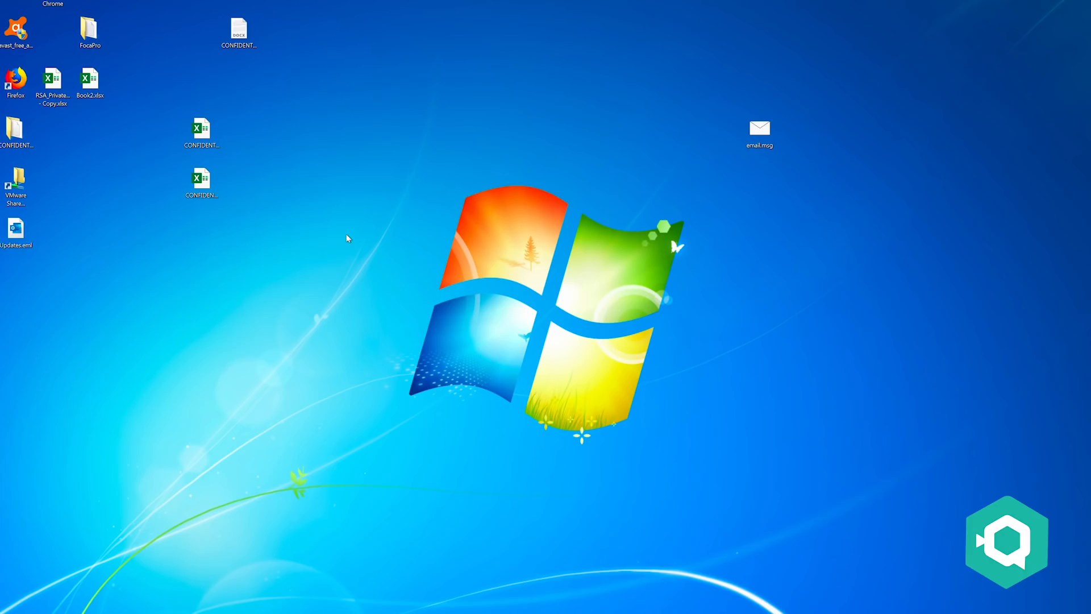
# Open the saved 'Updates' email from the desktop in Outlook.
pyautogui.doubleClick(15, 229)
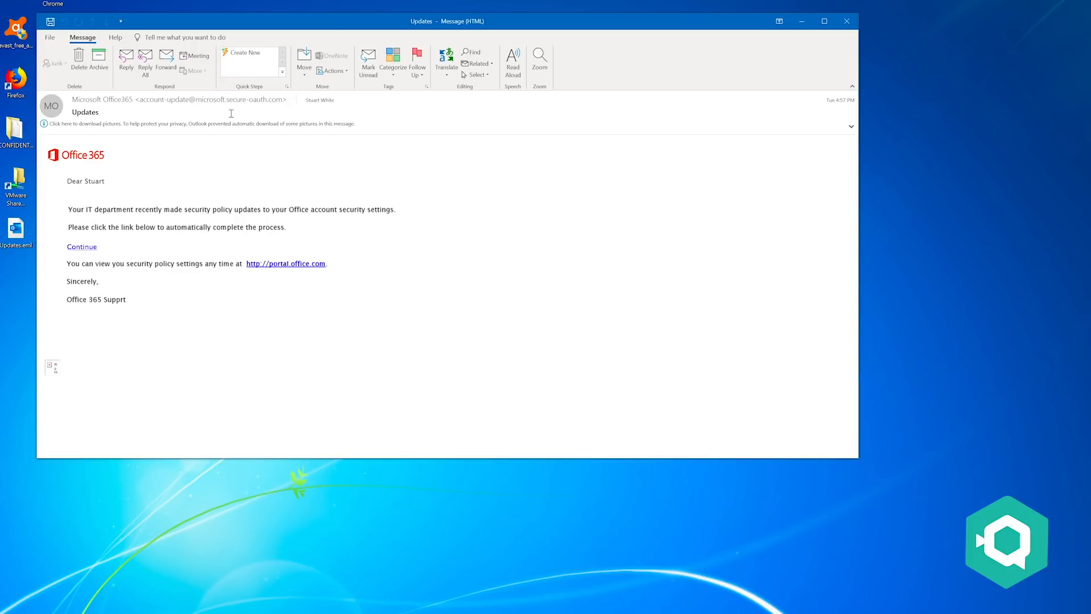
pyautogui.moveTo(211, 101)
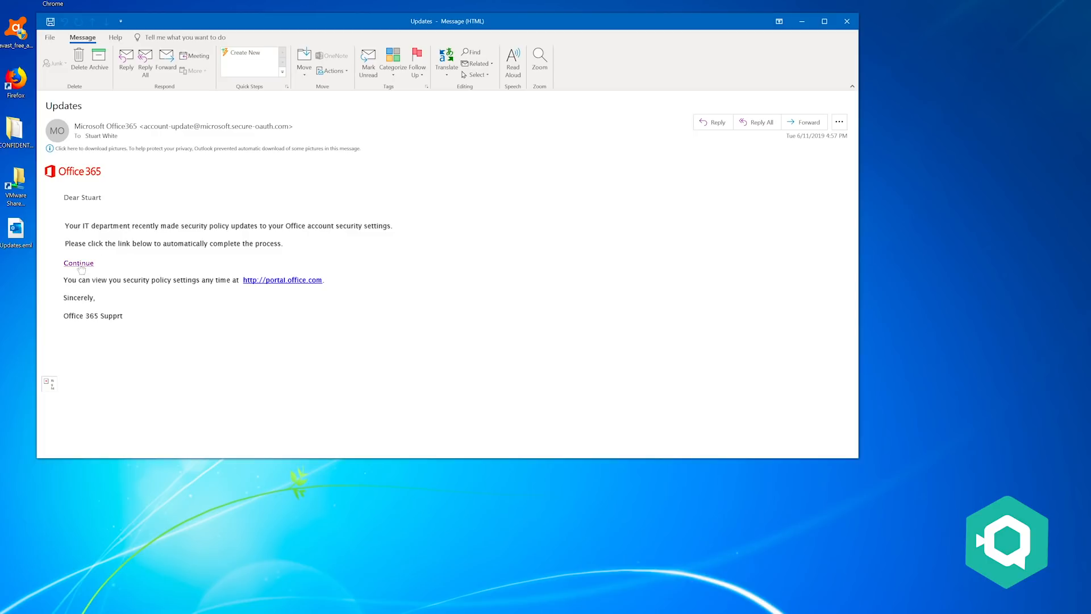
# Follow the email's Continue link to the proxied Microsoft sign-in page and inspect its URL.
pyautogui.click(78, 263)
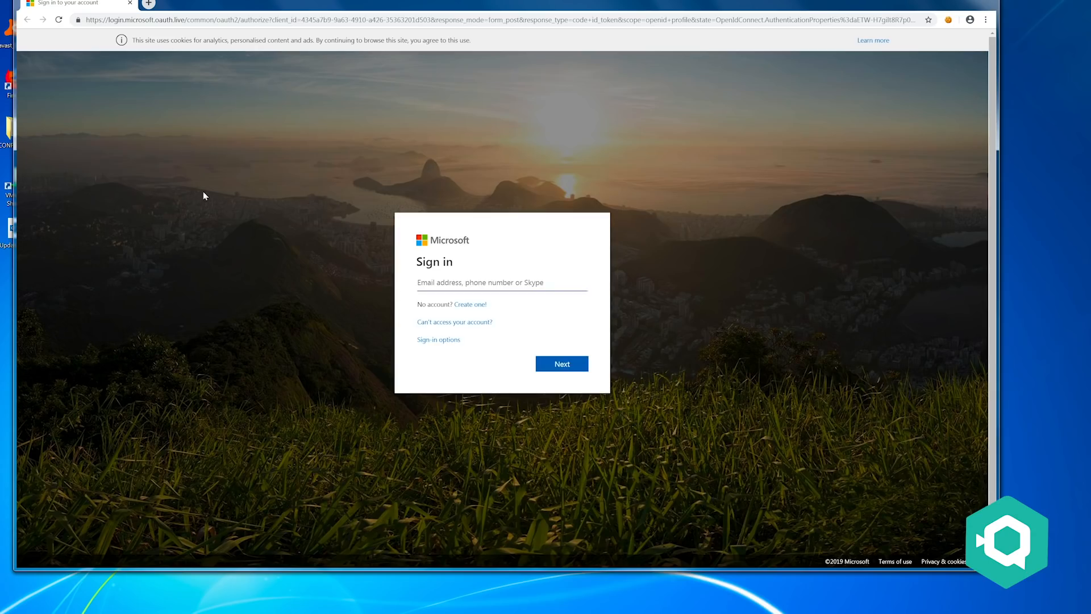
pyautogui.click(502, 283)
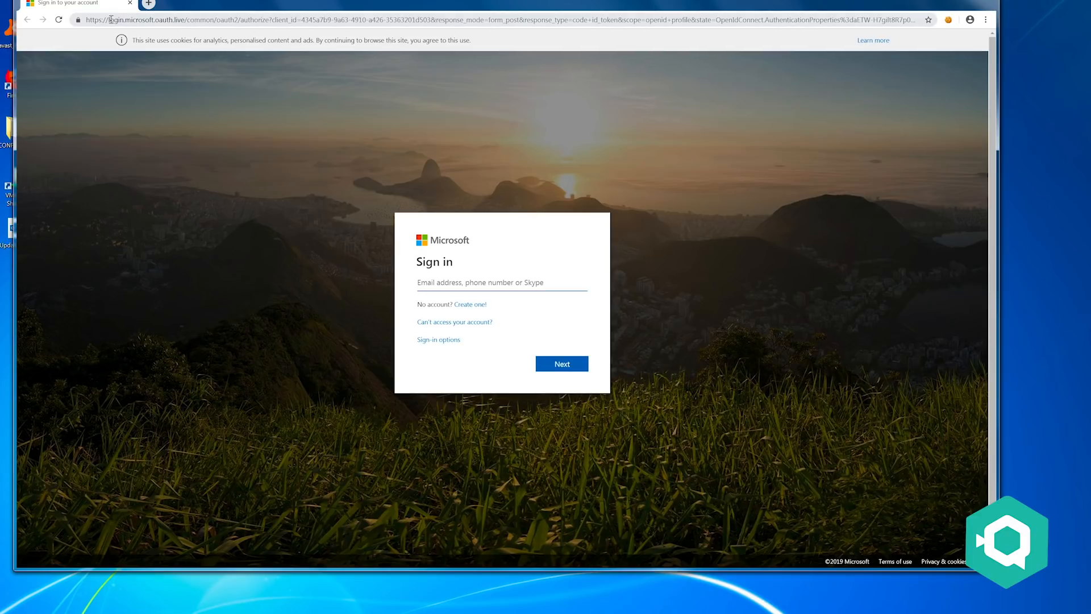
pyautogui.moveTo(78, 19)
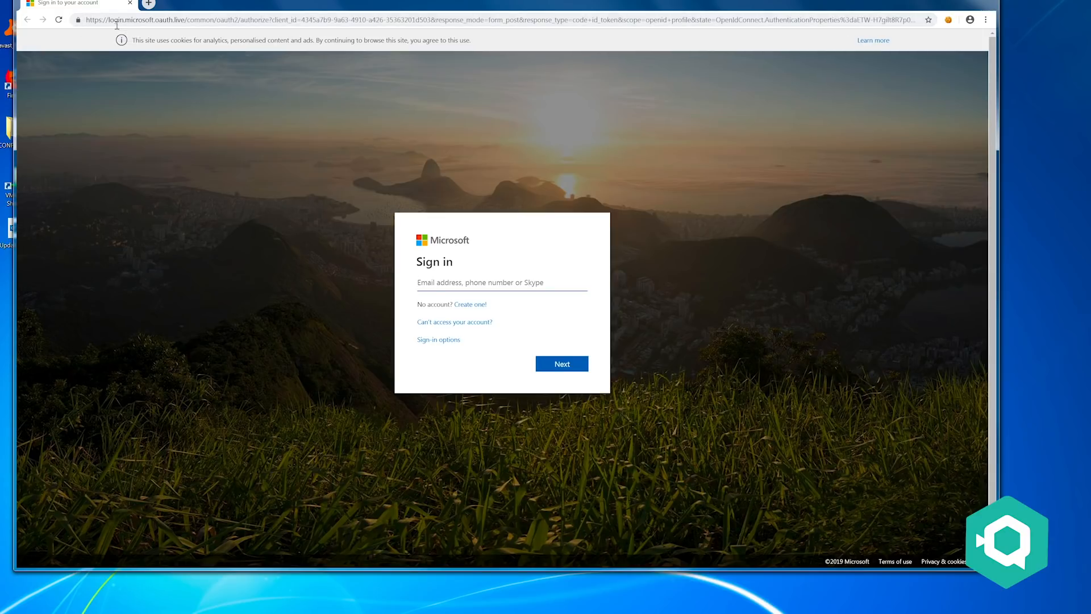
pyautogui.click(501, 282)
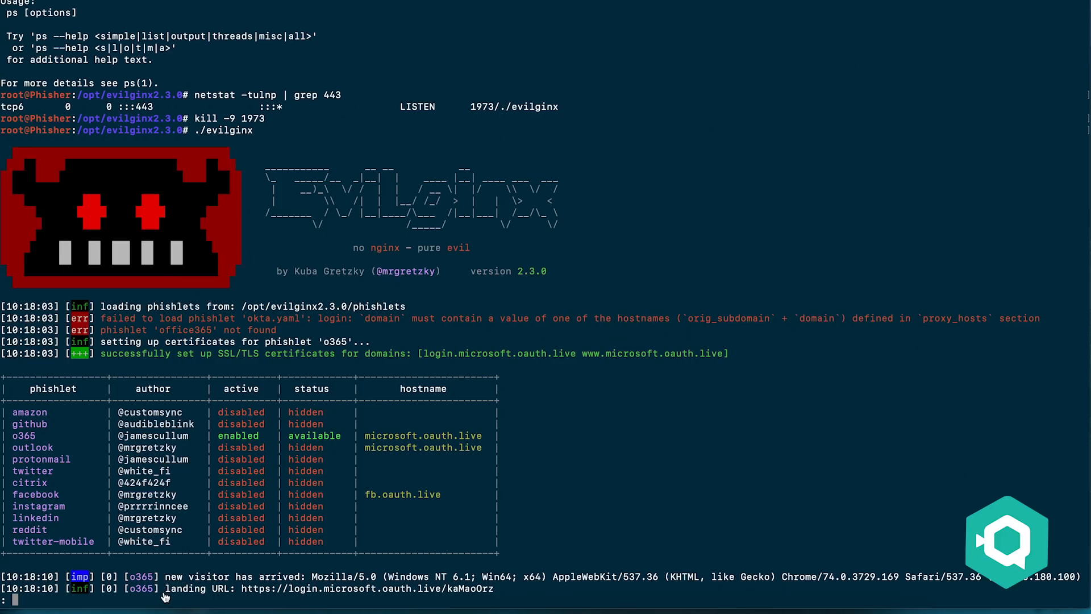
pyautogui.moveTo(494, 595)
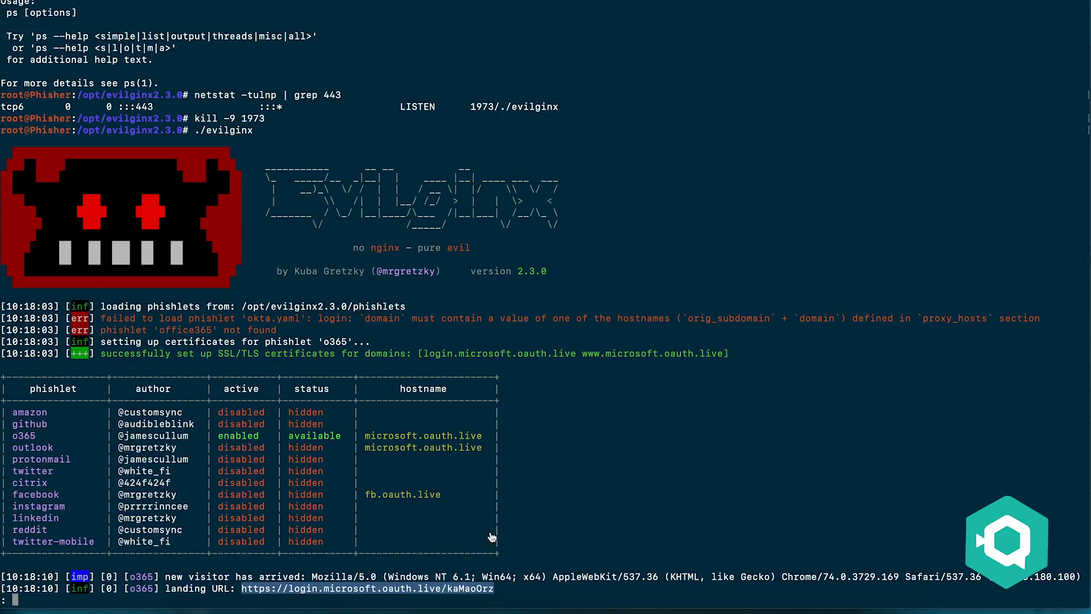
pyautogui.moveTo(653, 438)
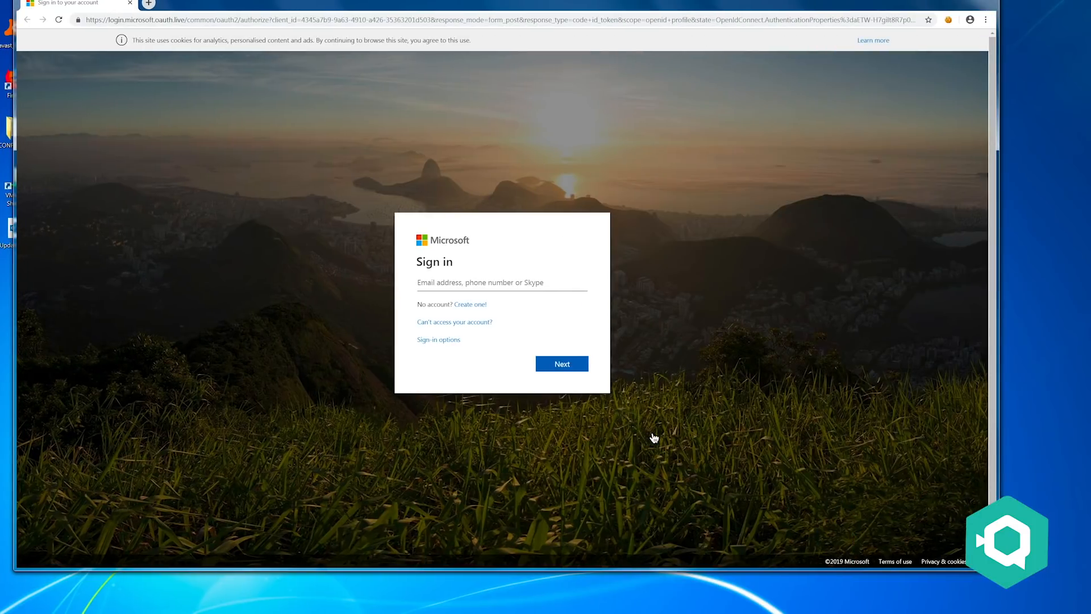
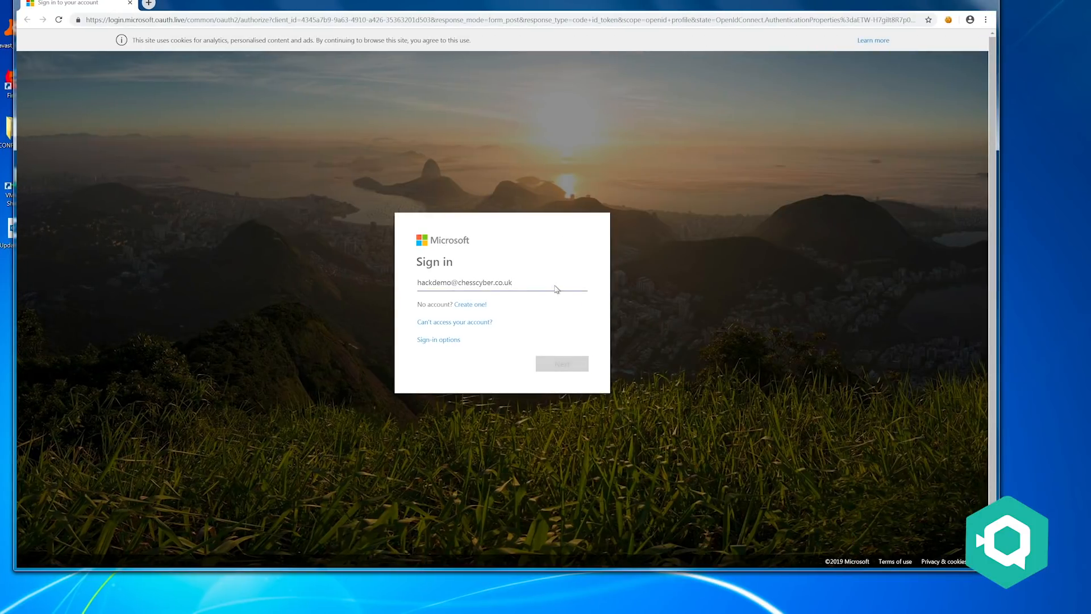
pyautogui.click(561, 363)
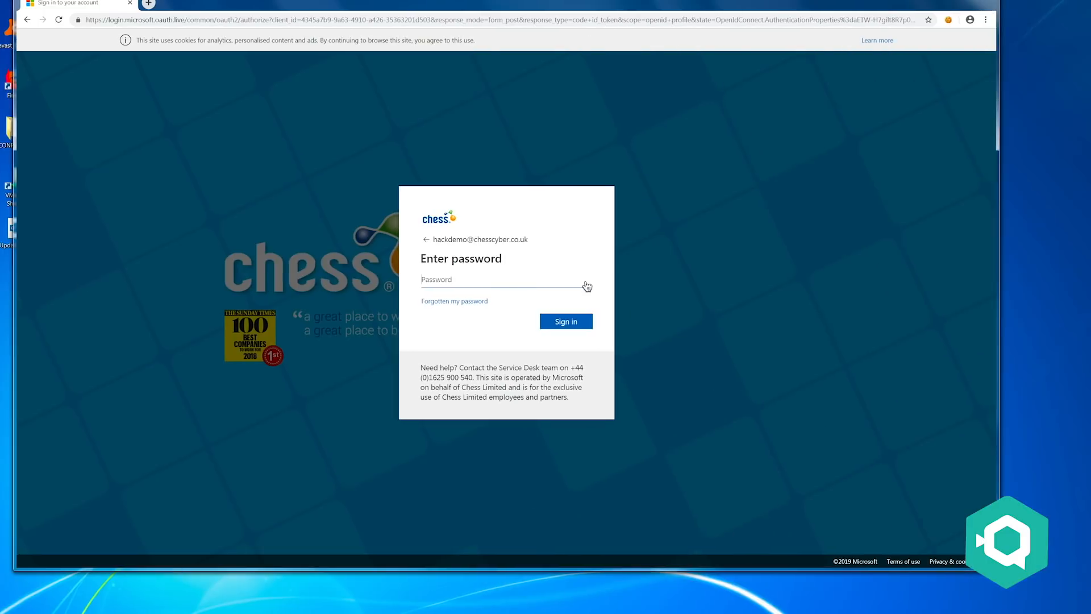
pyautogui.write('password')
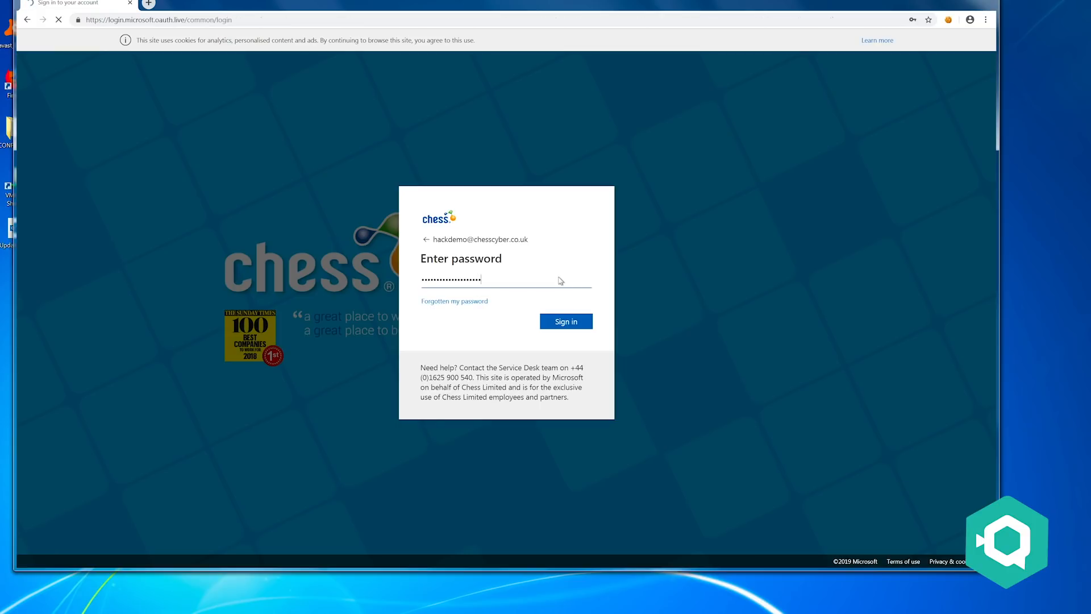
pyautogui.click(566, 321)
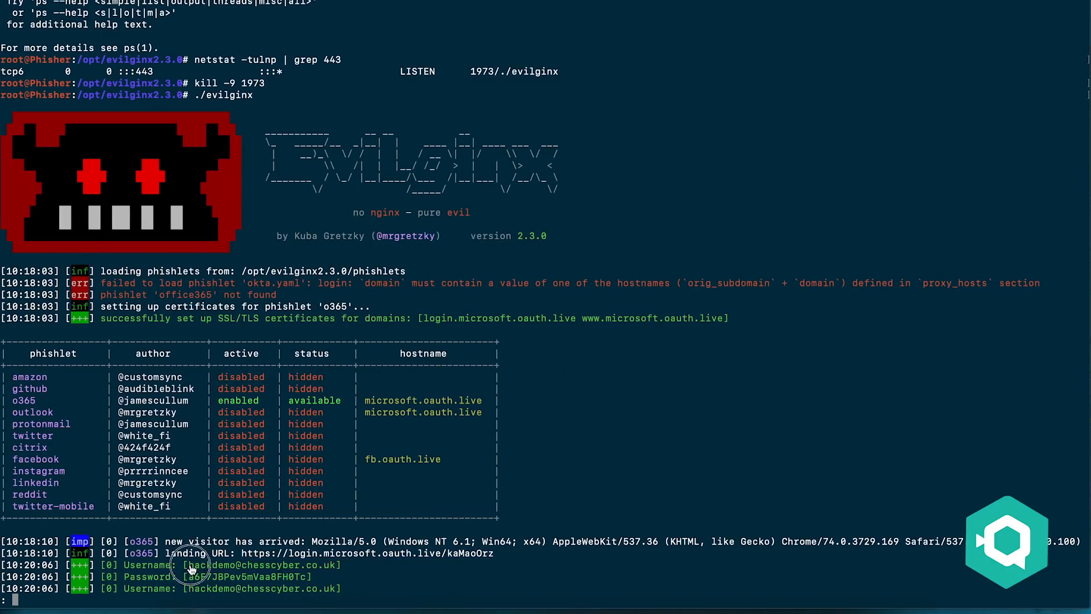
pyautogui.moveTo(637, 475)
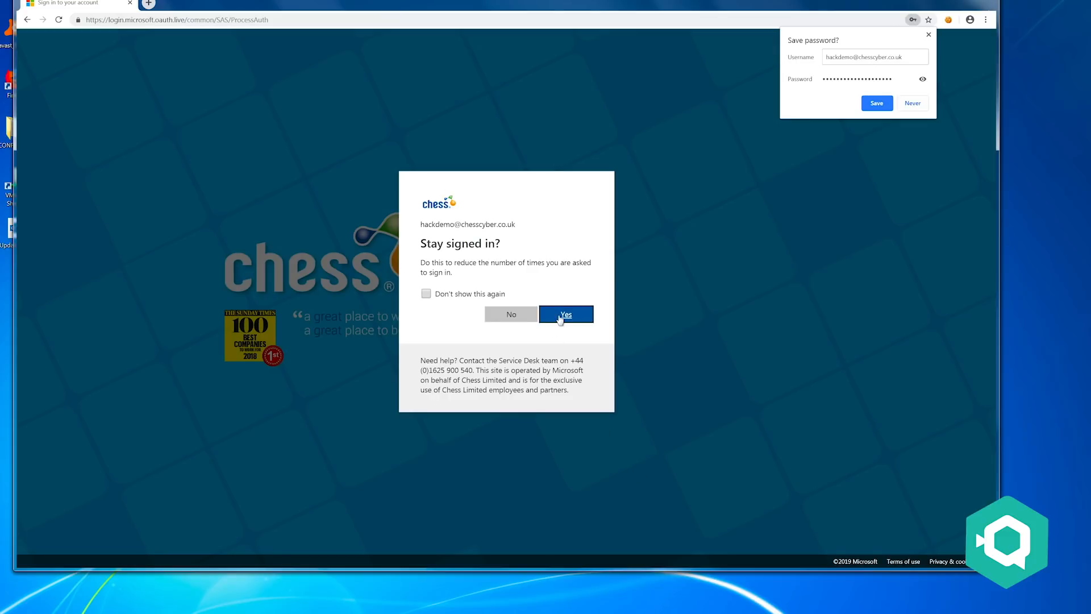
# Choose Yes to stay signed in and check the Office 365 home page URL.
pyautogui.click(565, 314)
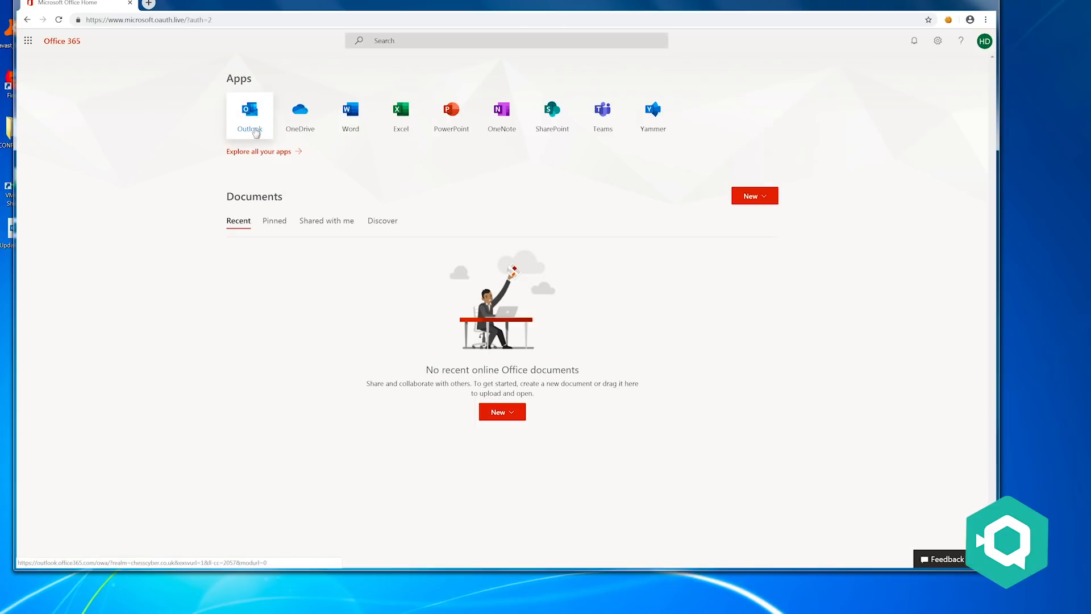
pyautogui.moveTo(400, 115)
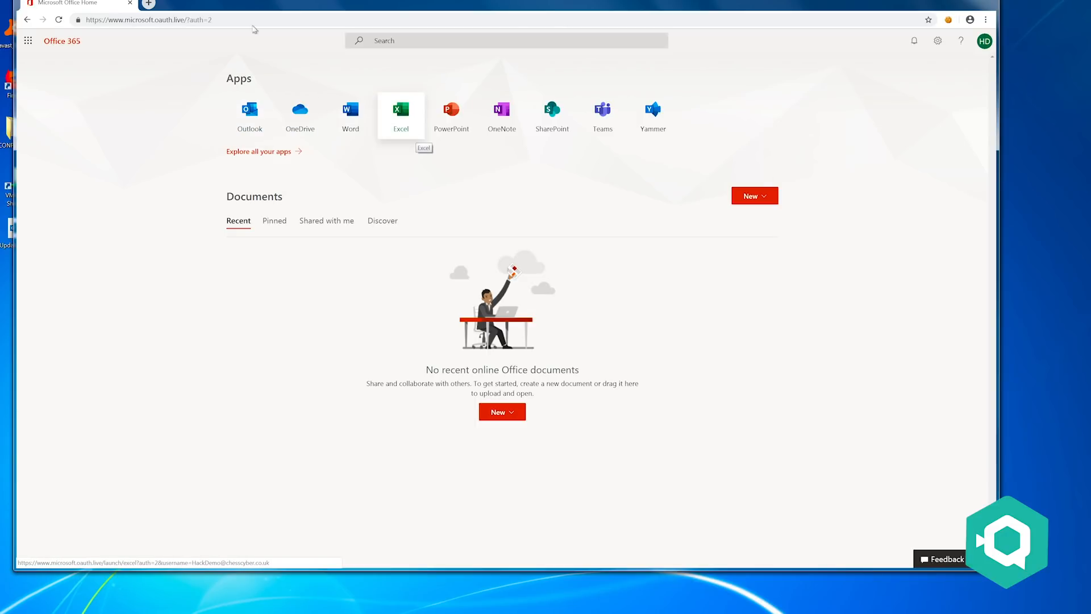
pyautogui.click(139, 19)
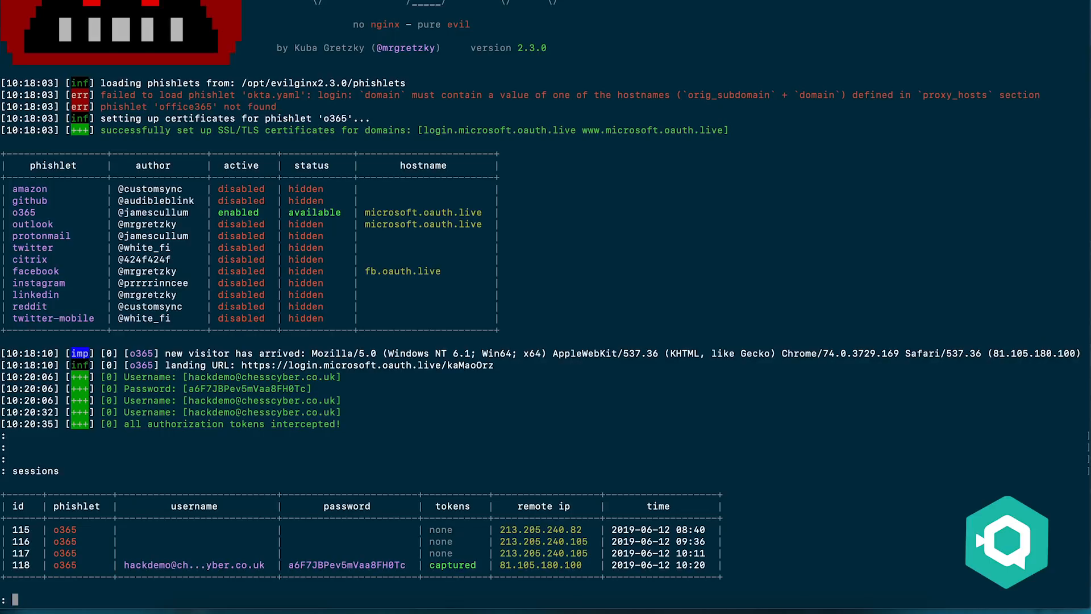
# Review session 118's captured username and copy its cookie JSON from Evilginx.
pyautogui.scroll(3)
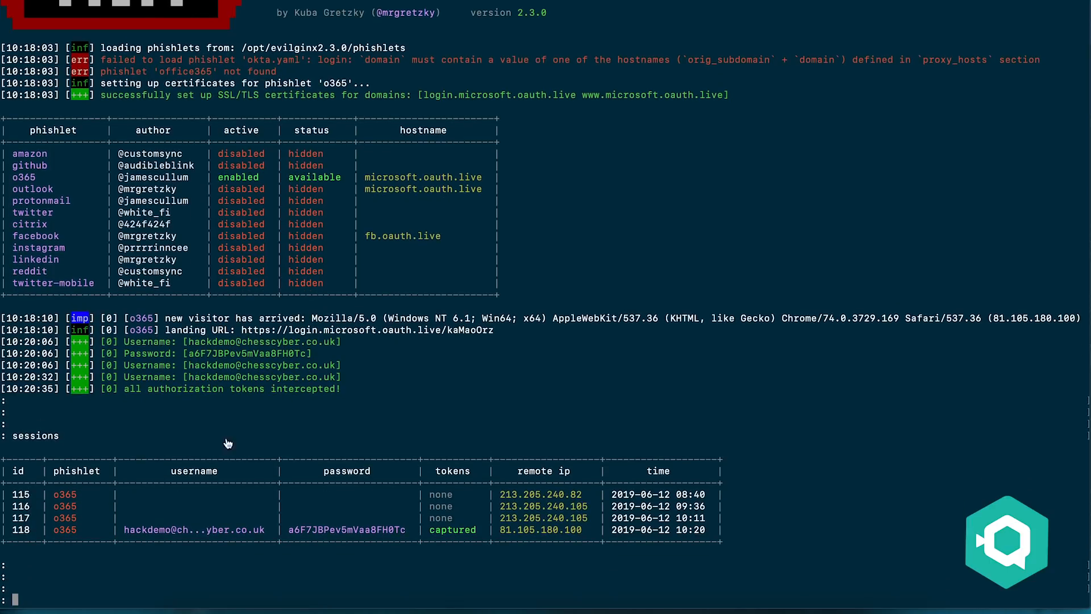
pyautogui.doubleClick(193, 530)
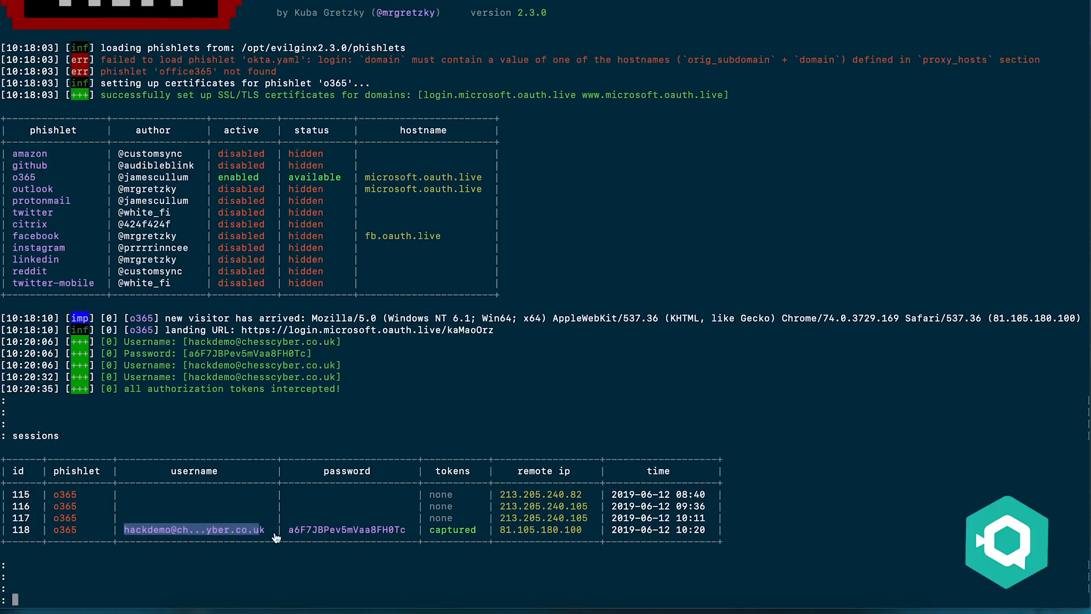
pyautogui.click(346, 529)
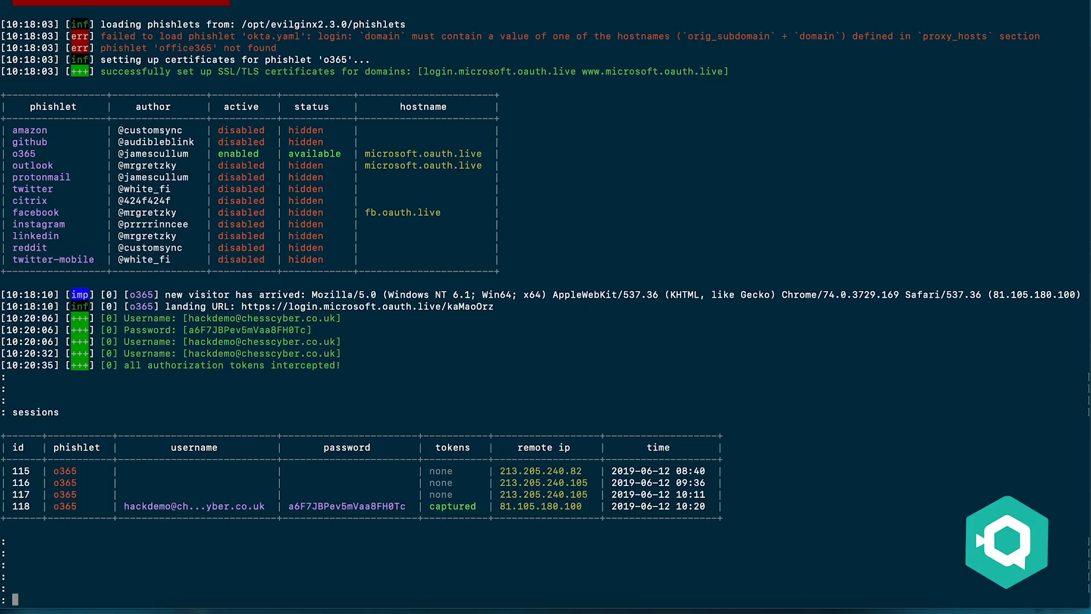
pyautogui.write('sessions 118')
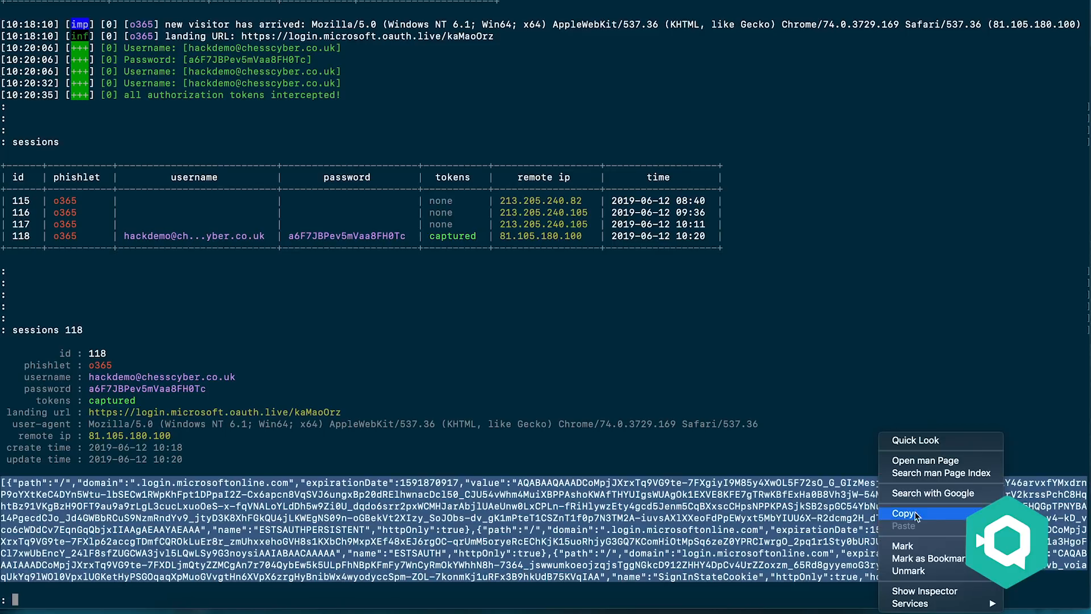
pyautogui.click(905, 514)
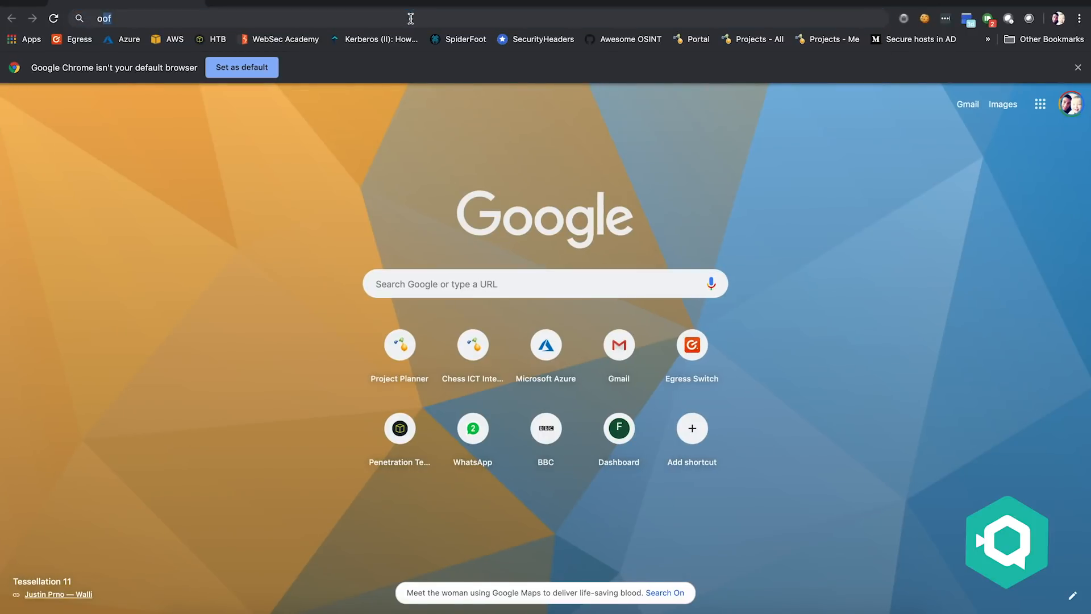
# Import the stolen cookie JSON into office.com via the cookie editor extension.
pyautogui.write('office.com')
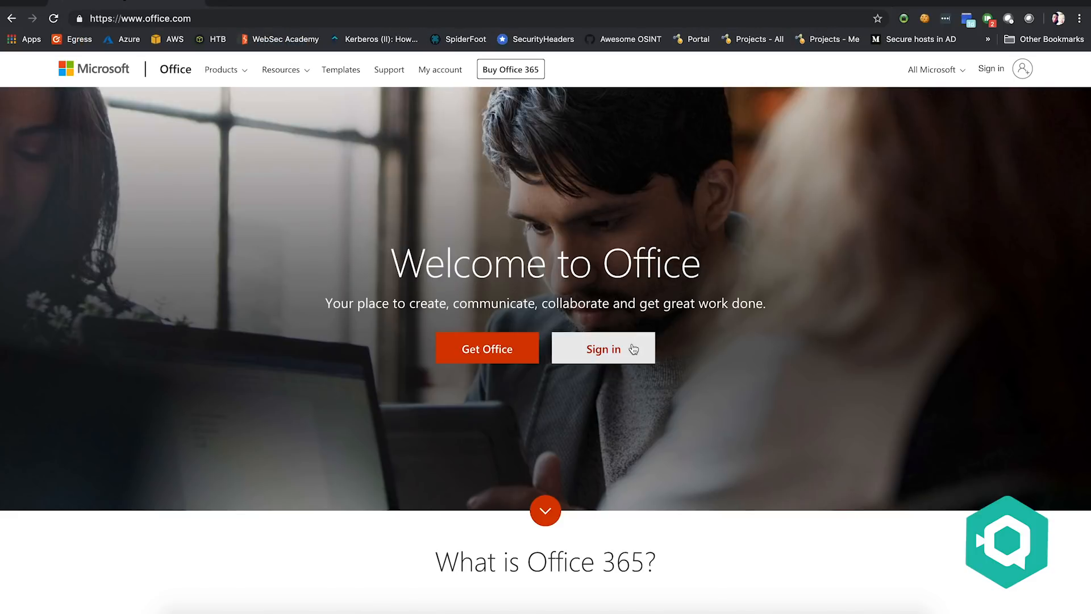
pyautogui.click(602, 348)
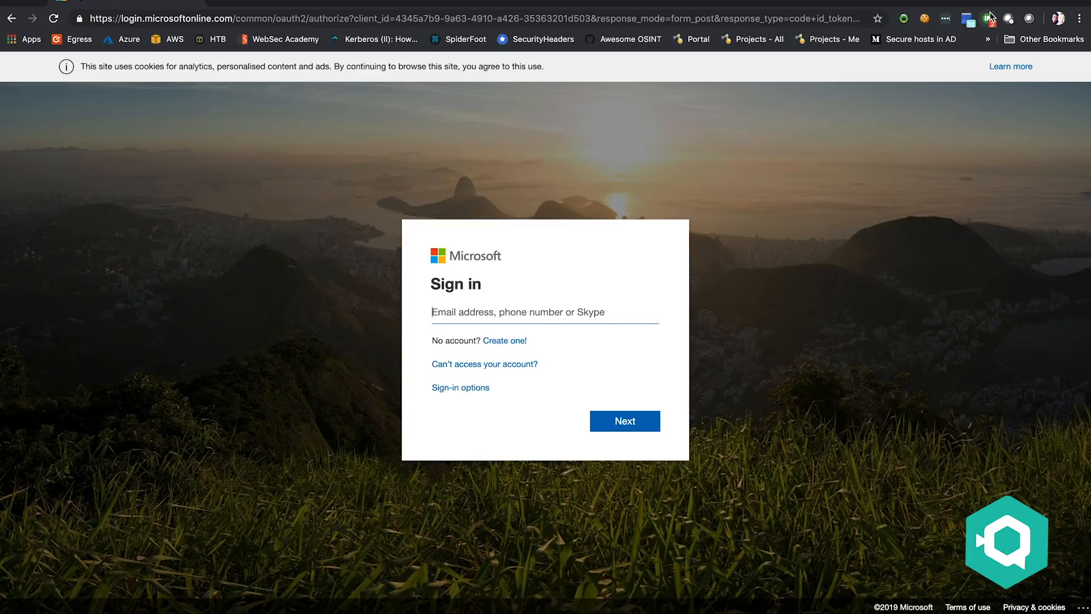
pyautogui.moveTo(989, 19)
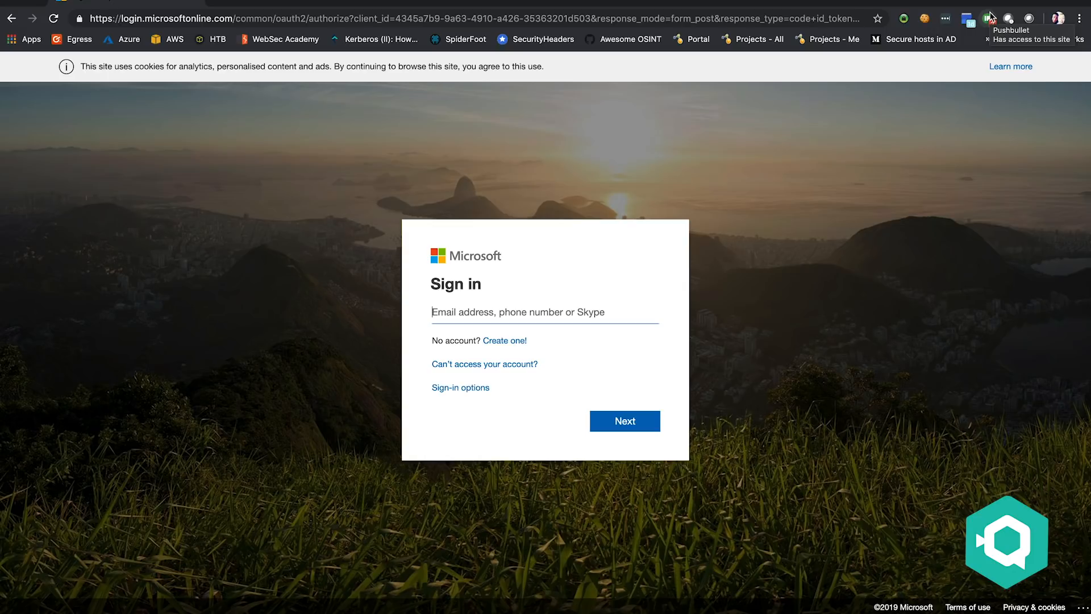
pyautogui.click(761, 38)
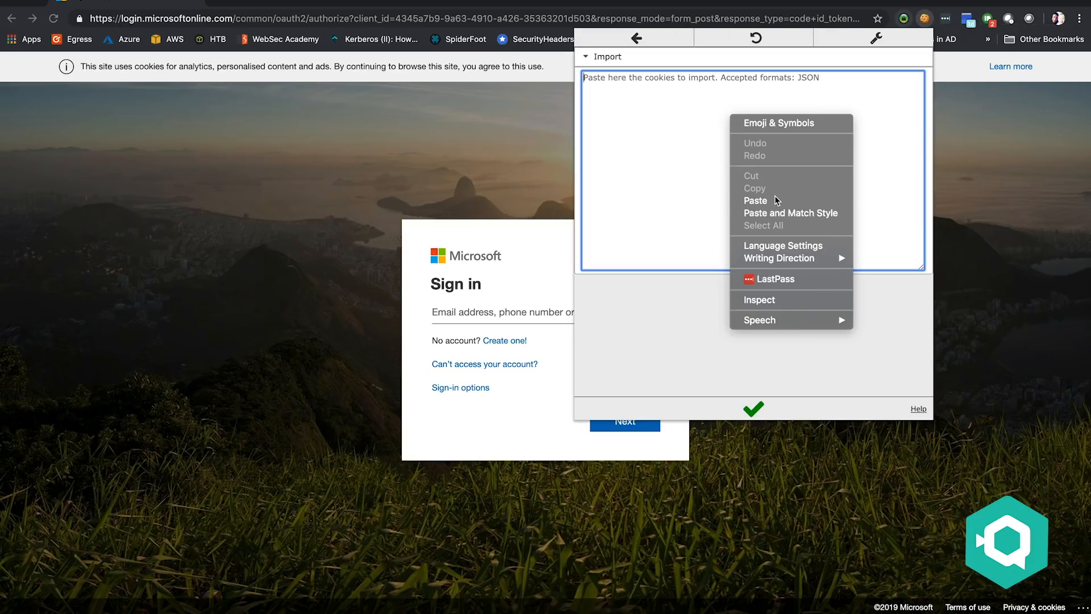
pyautogui.click(756, 201)
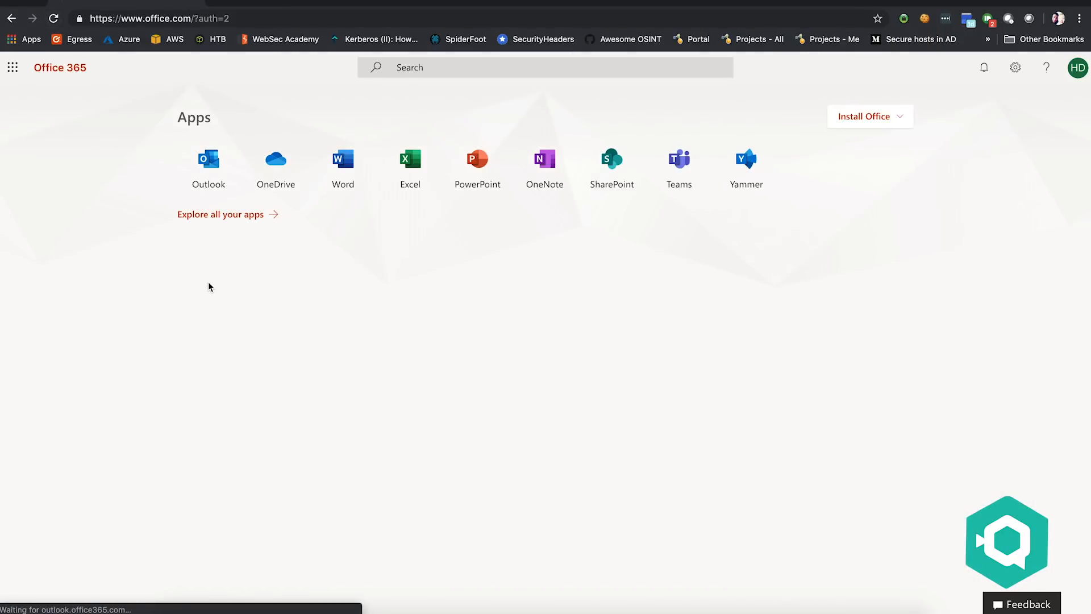
# Open the HD avatar's My account panel to confirm the victim's signed-in identity.
pyautogui.click(1077, 68)
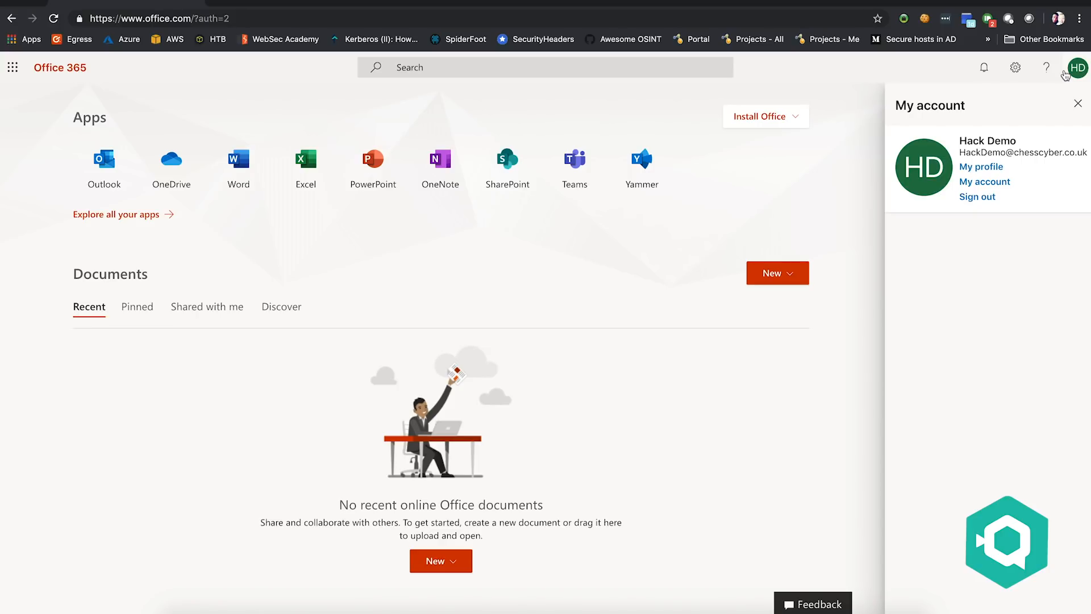
pyautogui.moveTo(769, 221)
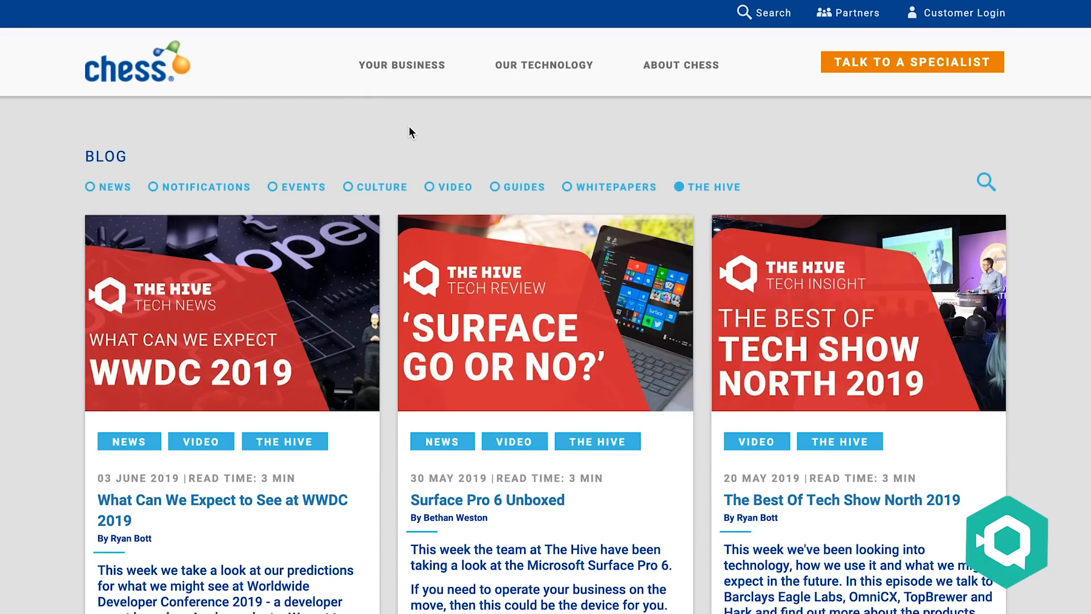
pyautogui.scroll(-3)
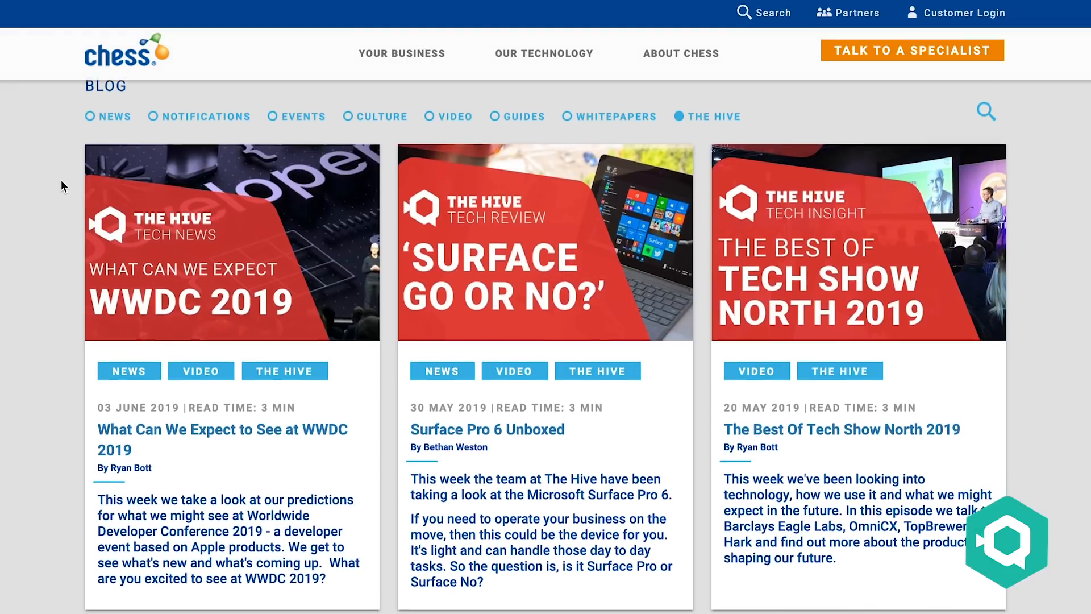